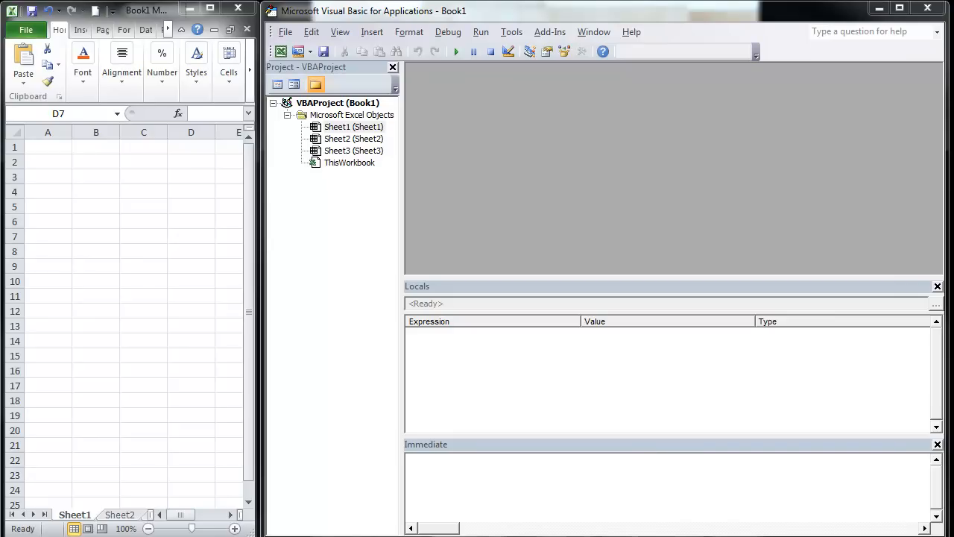
mouse_move(701, 465)
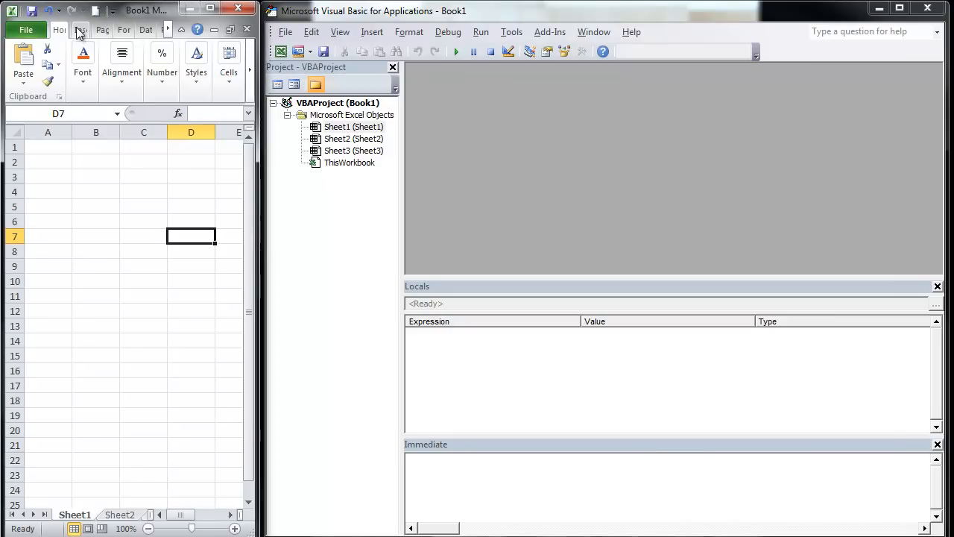
Draw a rectangle on the sheet and create a new empty Rectangle3_Click macro for it.
click(80, 30)
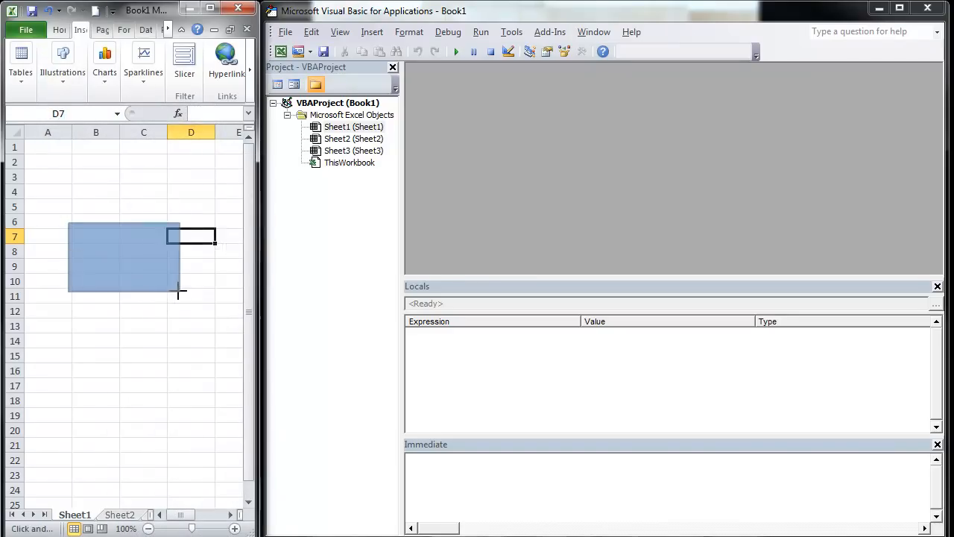
right_click(96, 257)
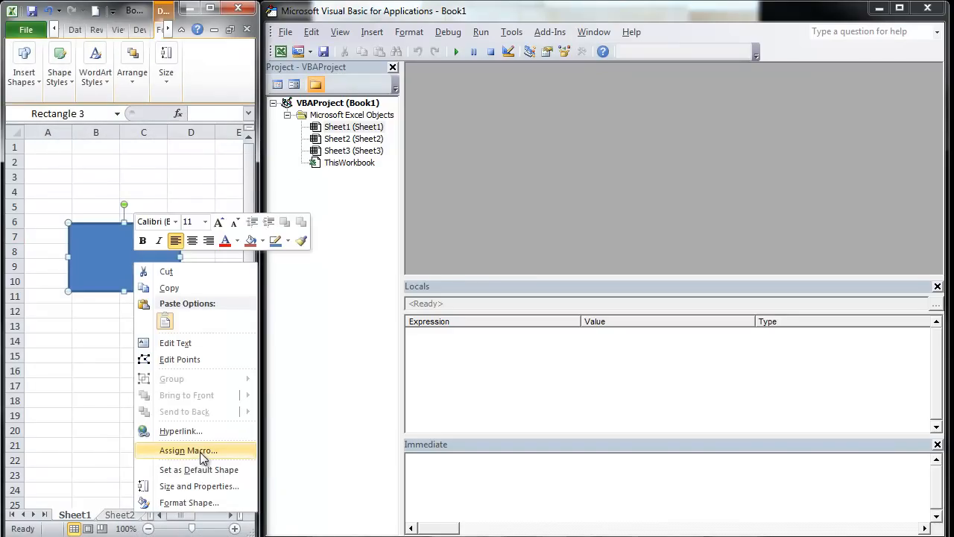
click(188, 449)
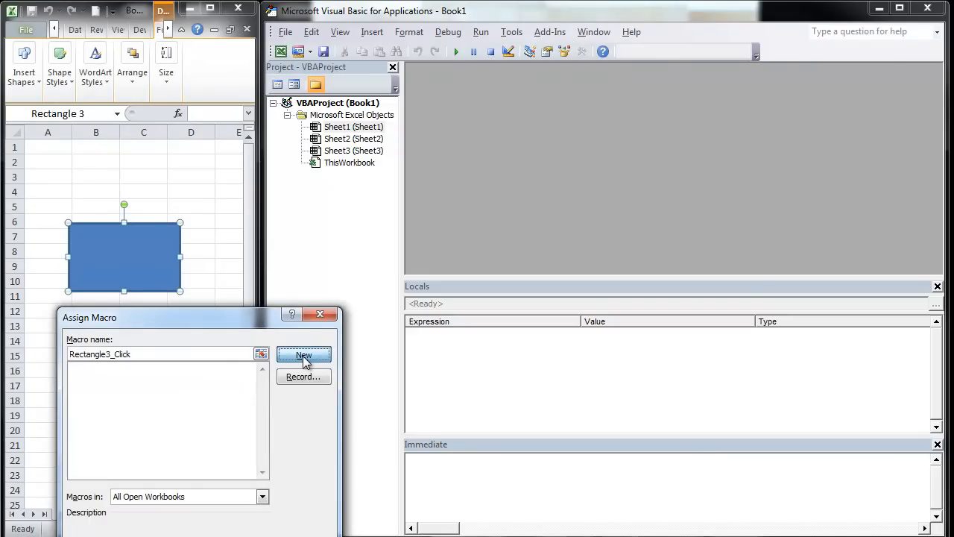
click(304, 355)
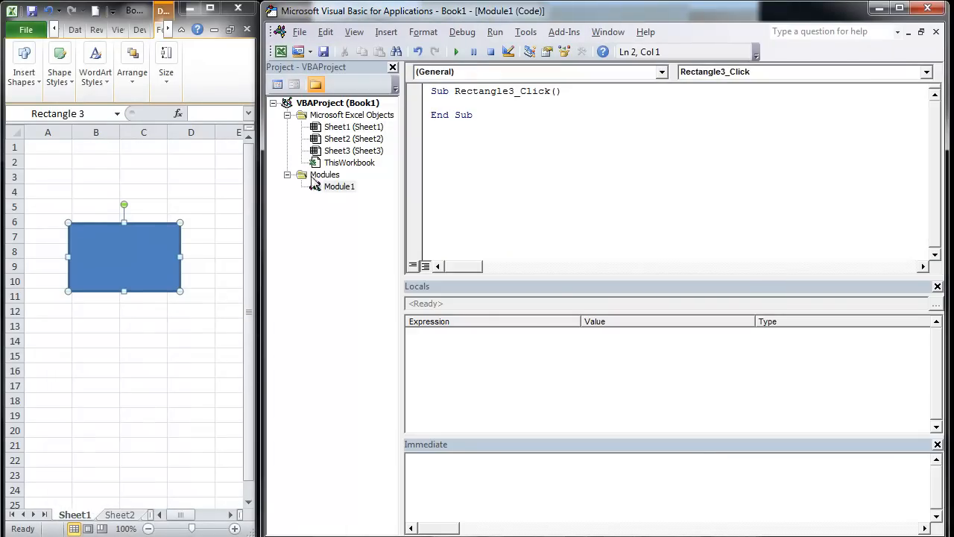
Inside Rectangle3_Click, enter mbox = msgbox("Propt", vbOKOnly, "Title").
click(468, 103)
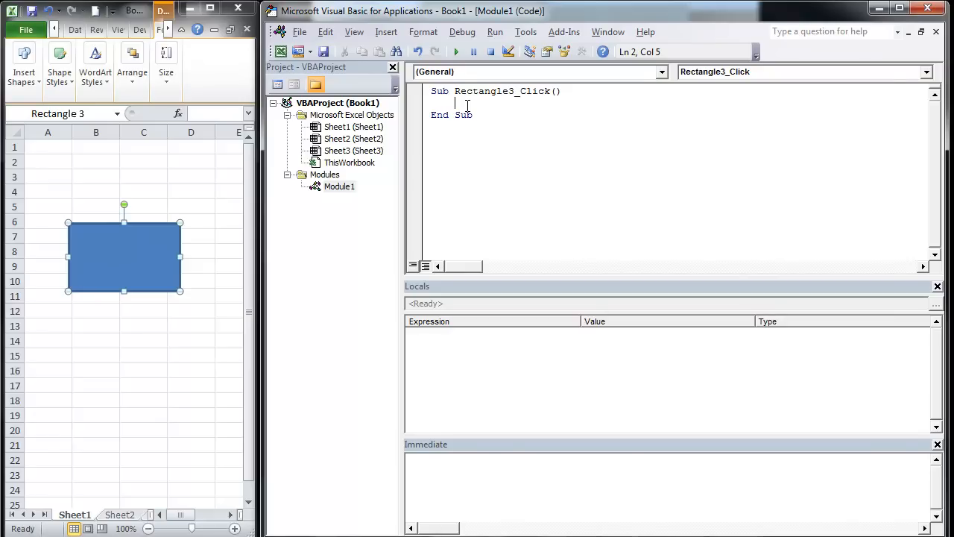
text(mbox)
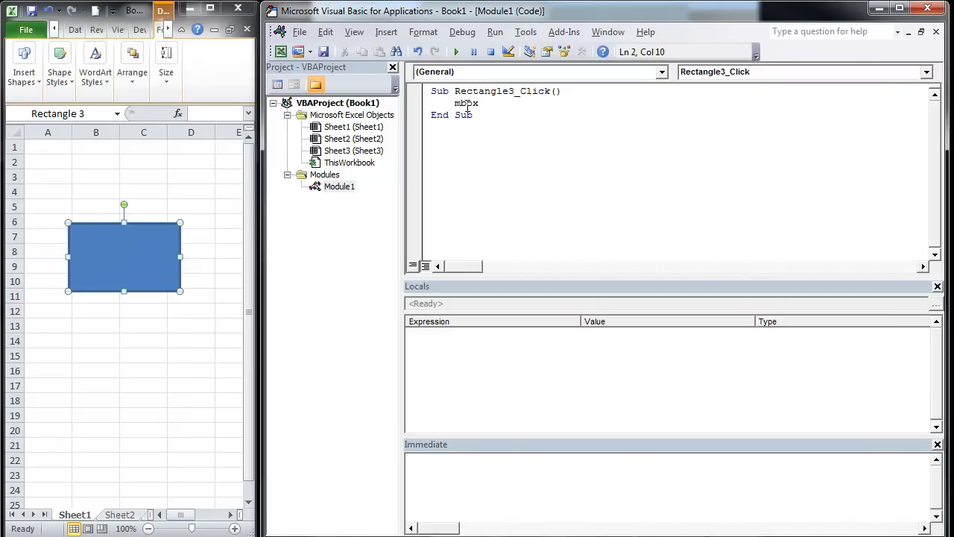
text(=)
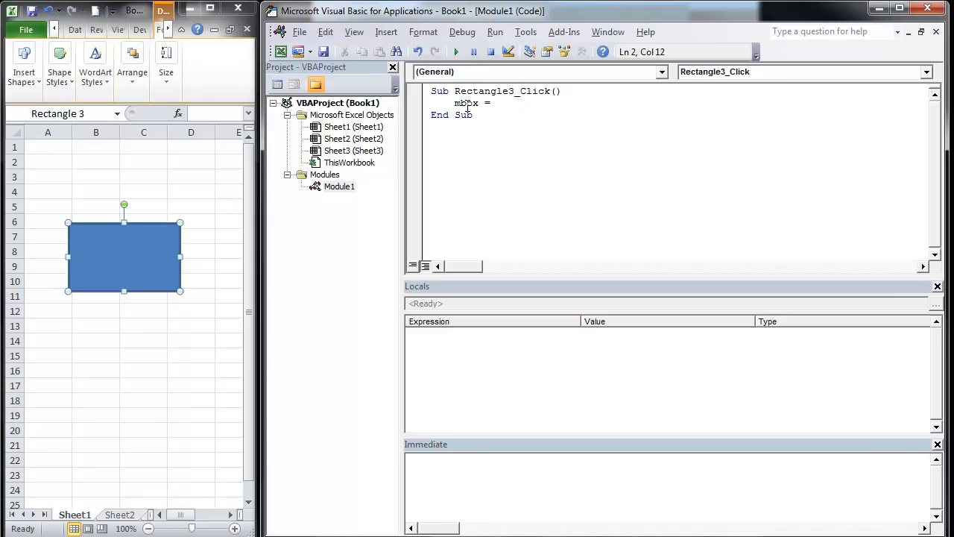
text(ms)
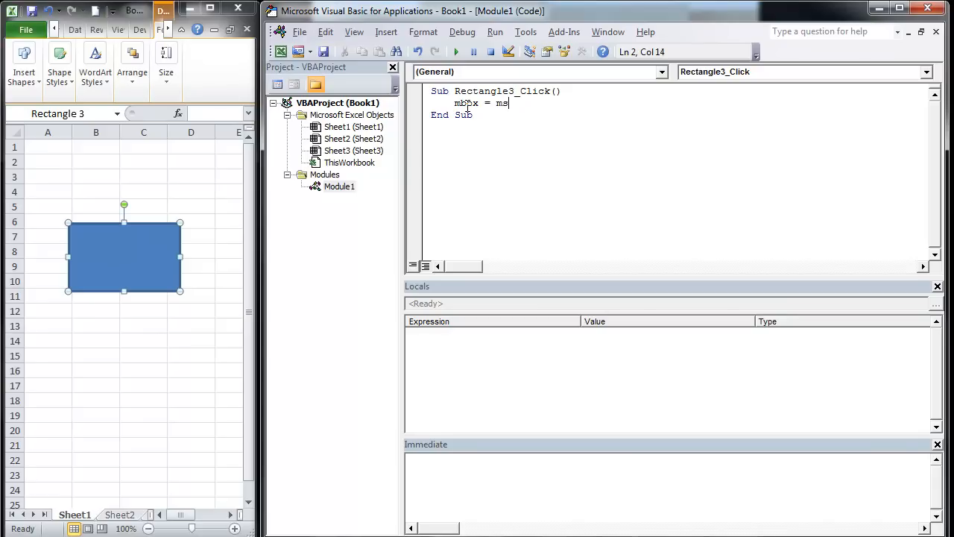
text(gb)
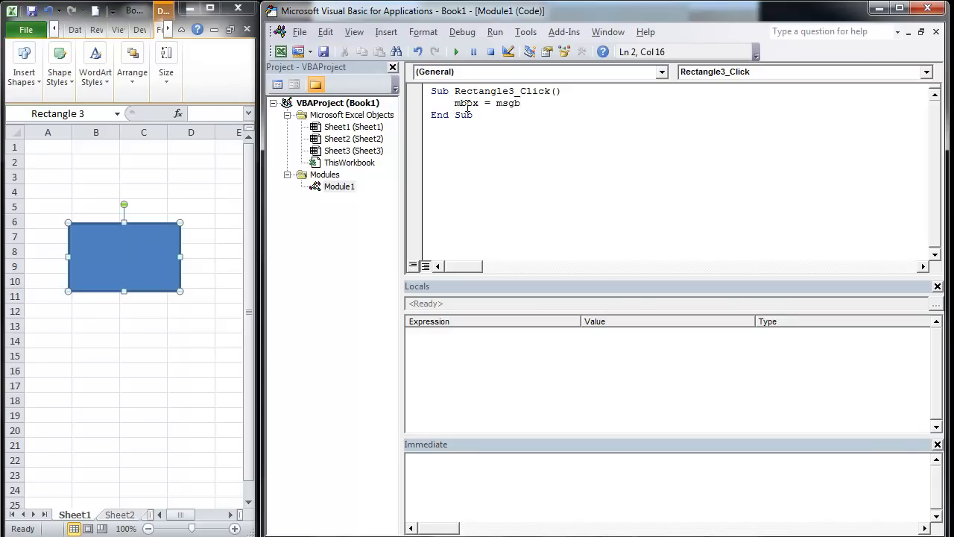
text(()
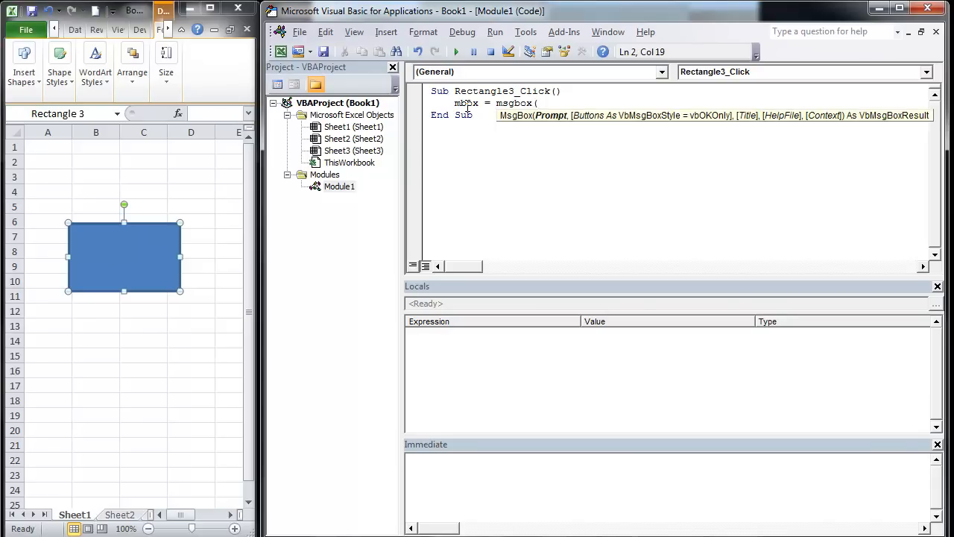
text(")
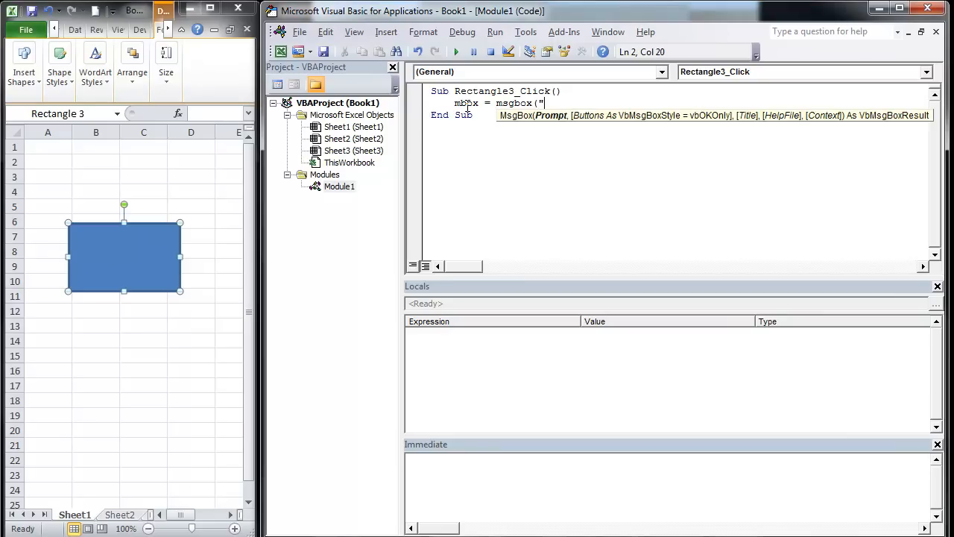
text(Propt)
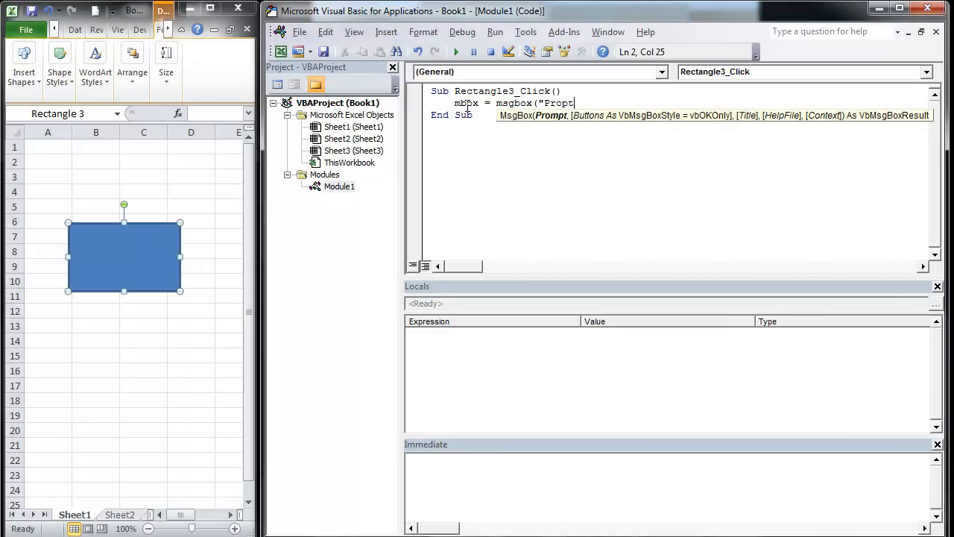
text(",)
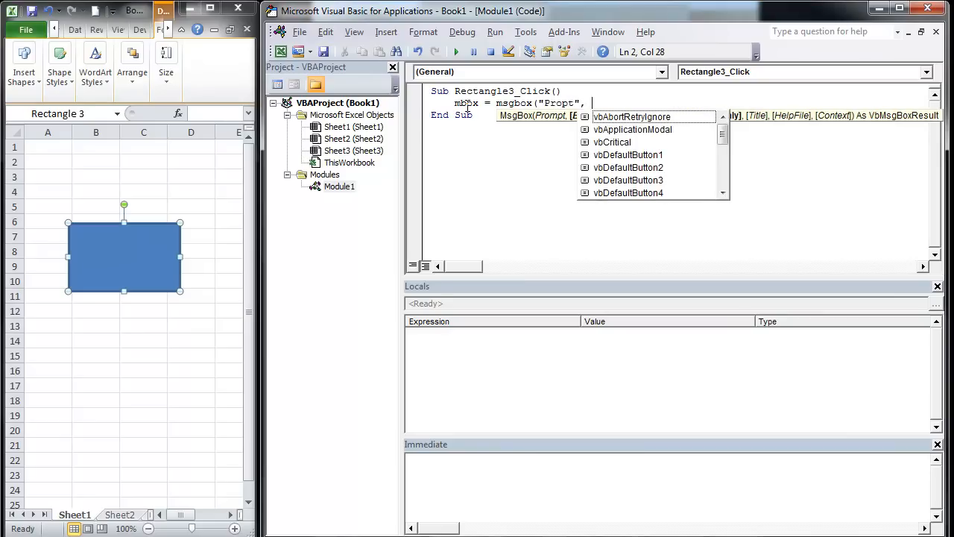
text(vvo)
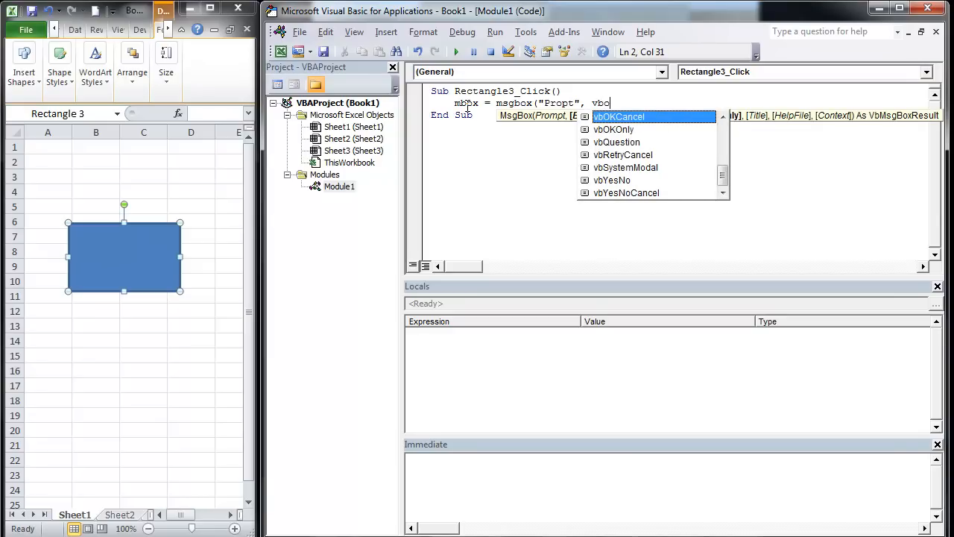
text(o)
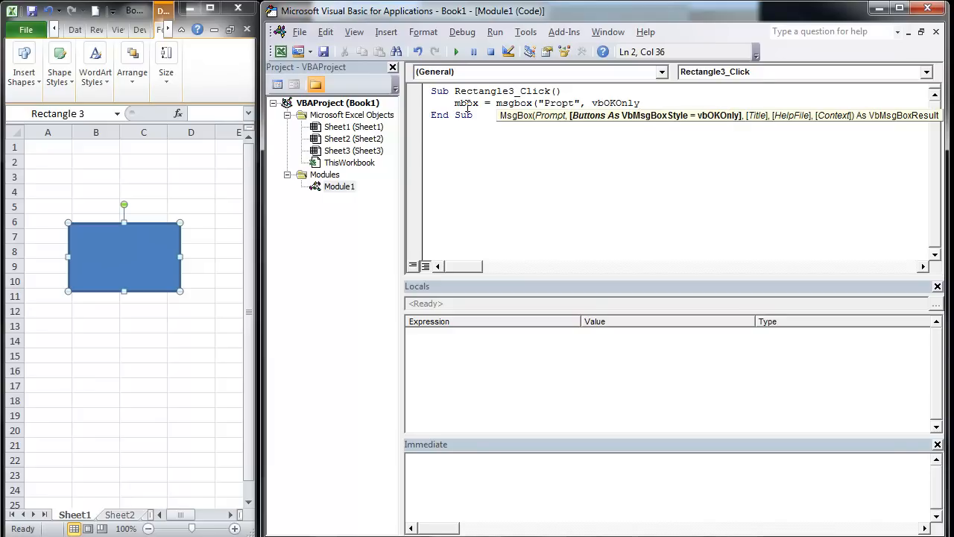
text(, ")
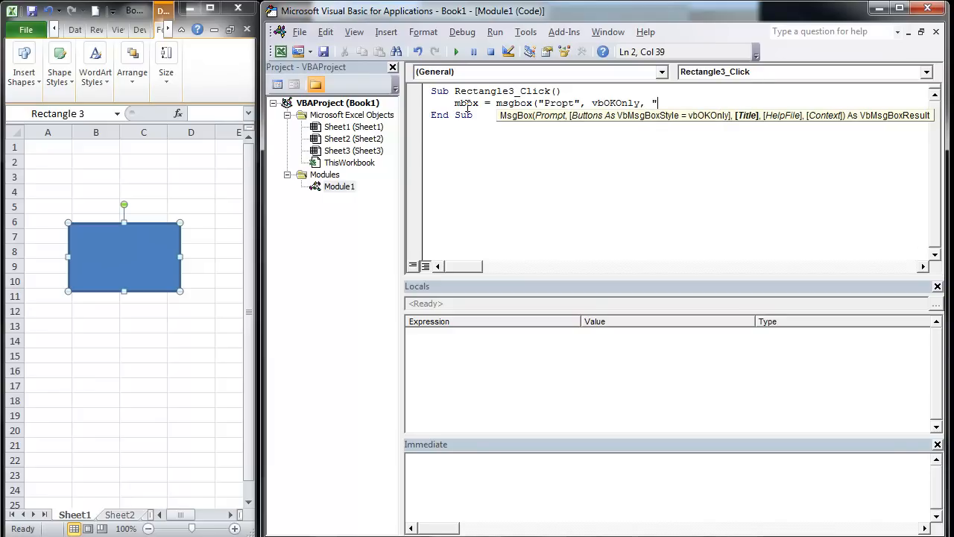
text(Title")
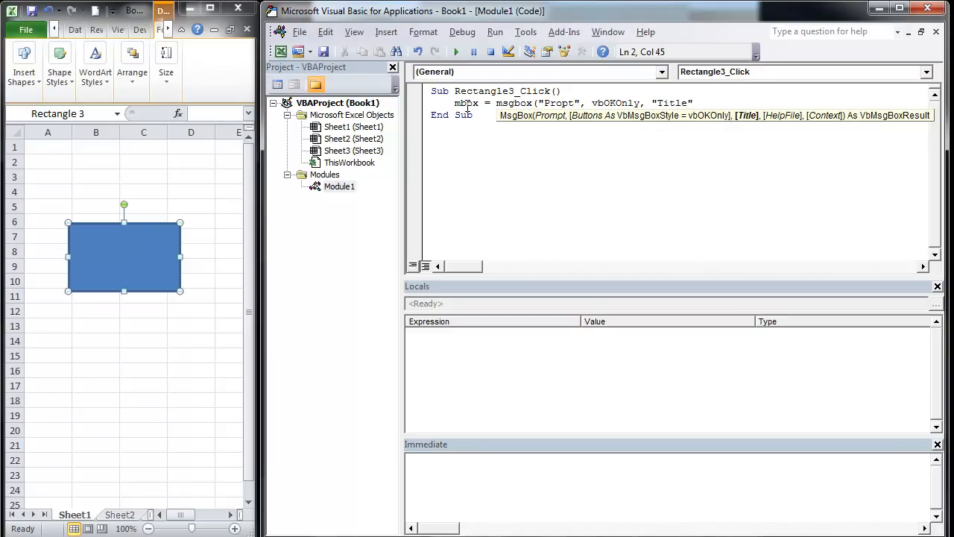
text())
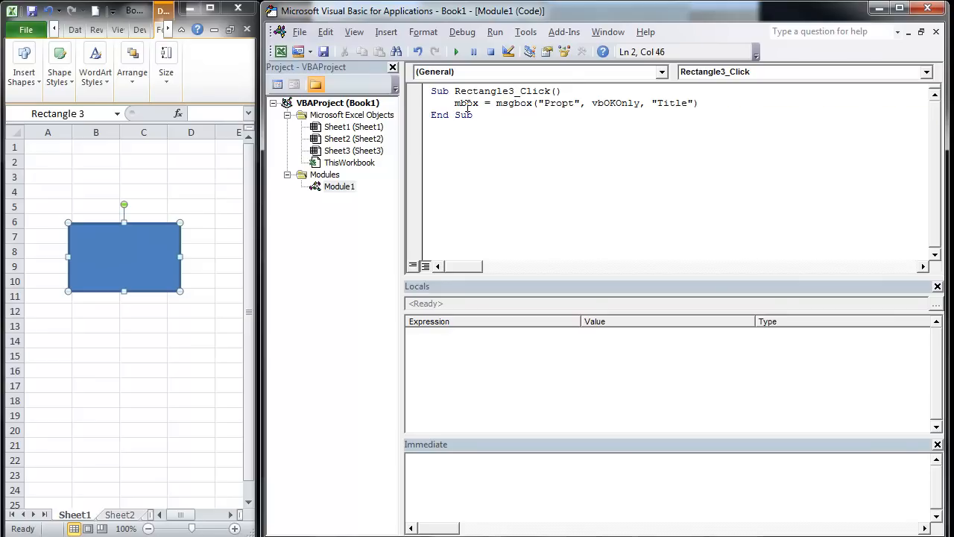
Replace the 'Propt' placeholder with "This will put the reponse into the sheet".
double_click(557, 103)
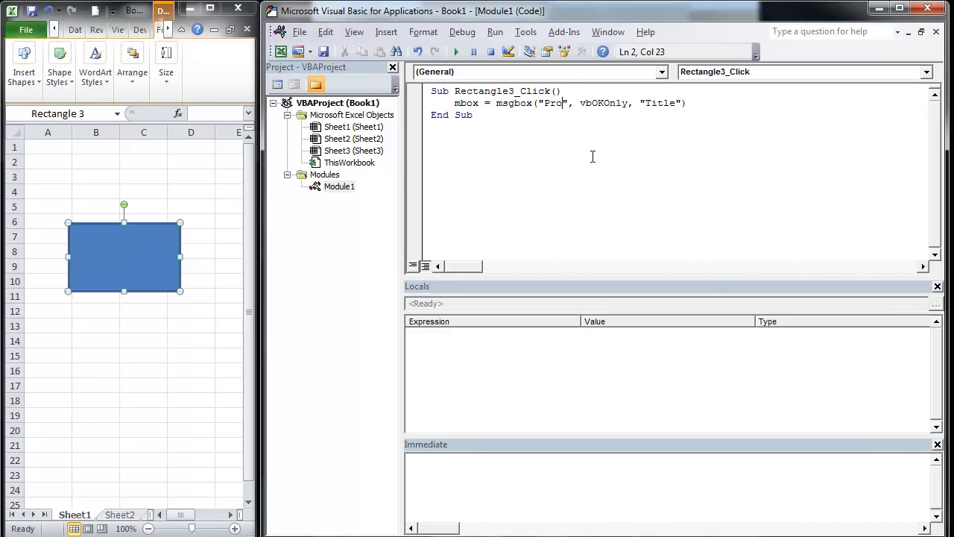
key(BackSpace)
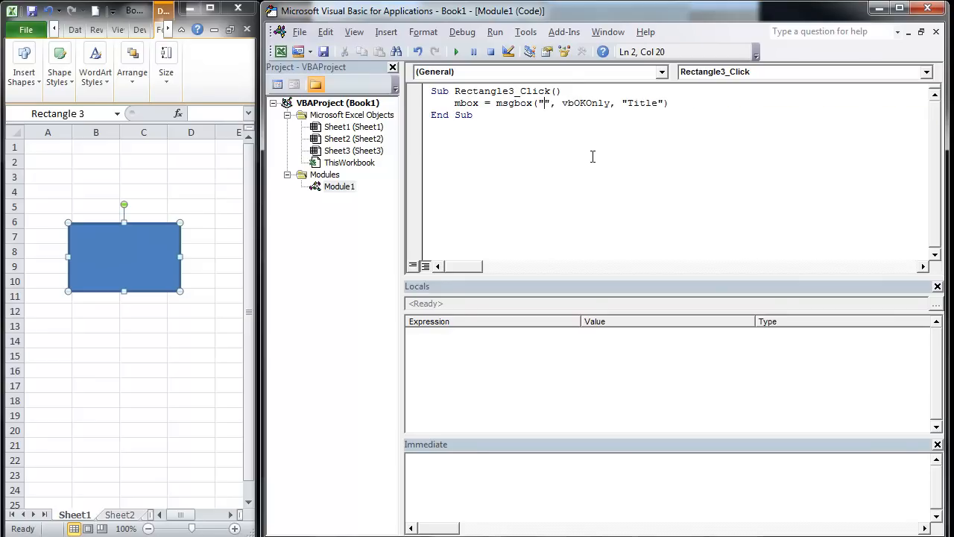
text(This will put the)
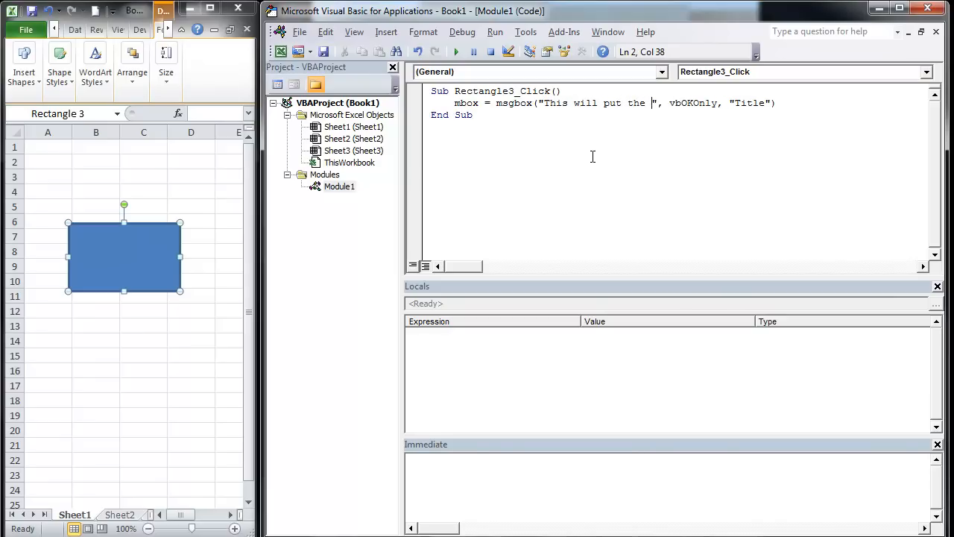
text(re)
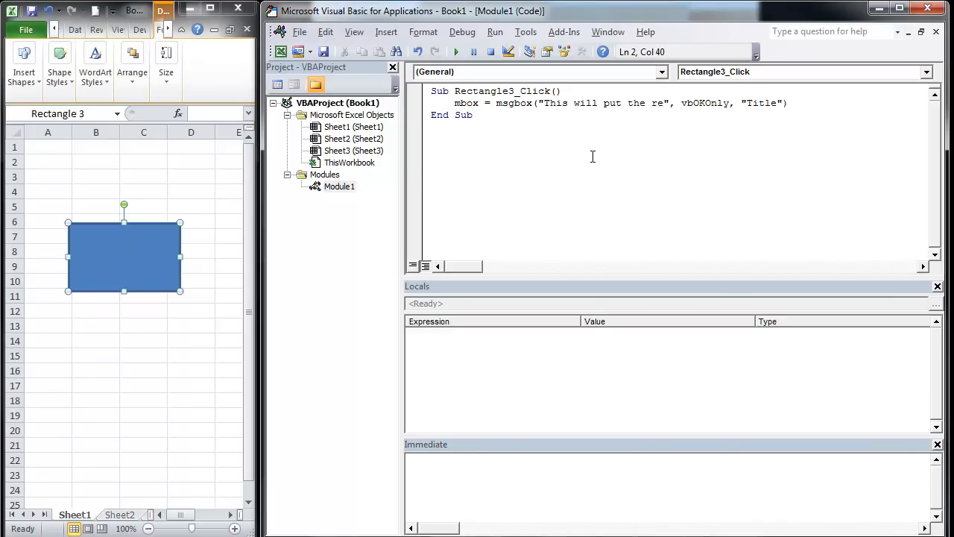
text(p)
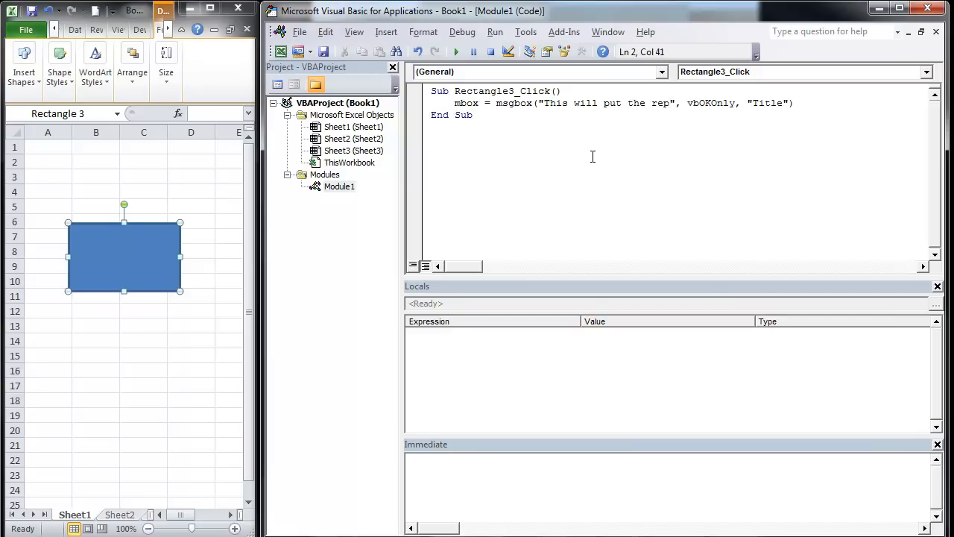
text(response into the s)
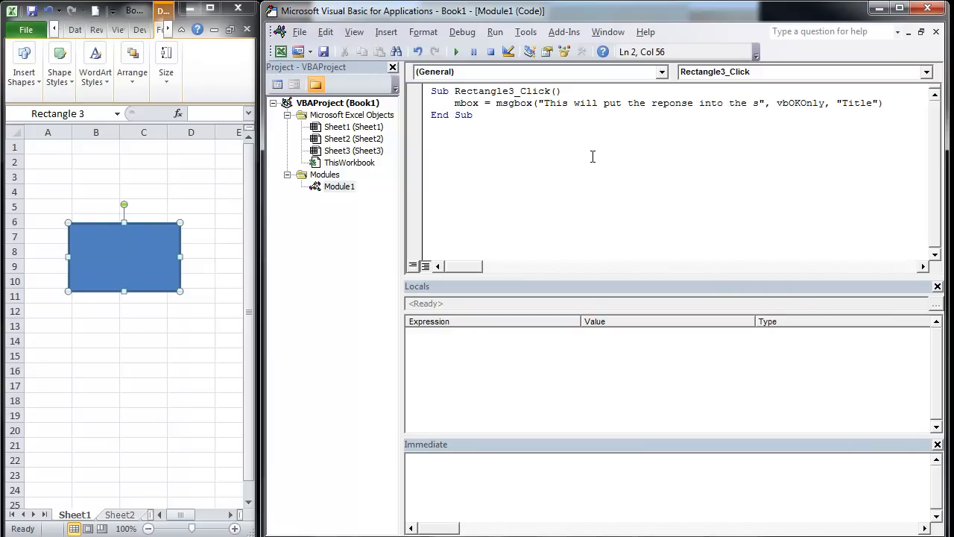
text(heet)
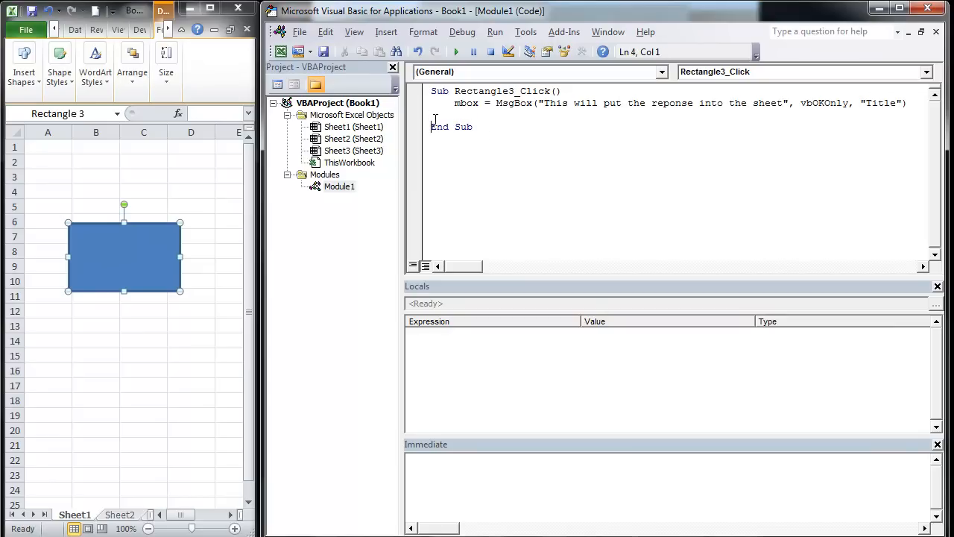
Add the line Range("a1") = mbox below the MsgBox call.
key(enter)
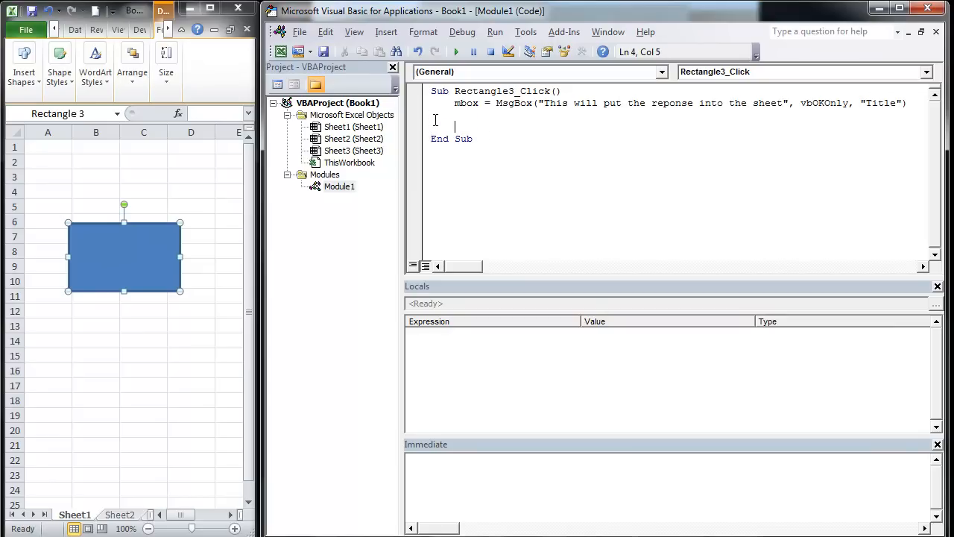
text(mbox)
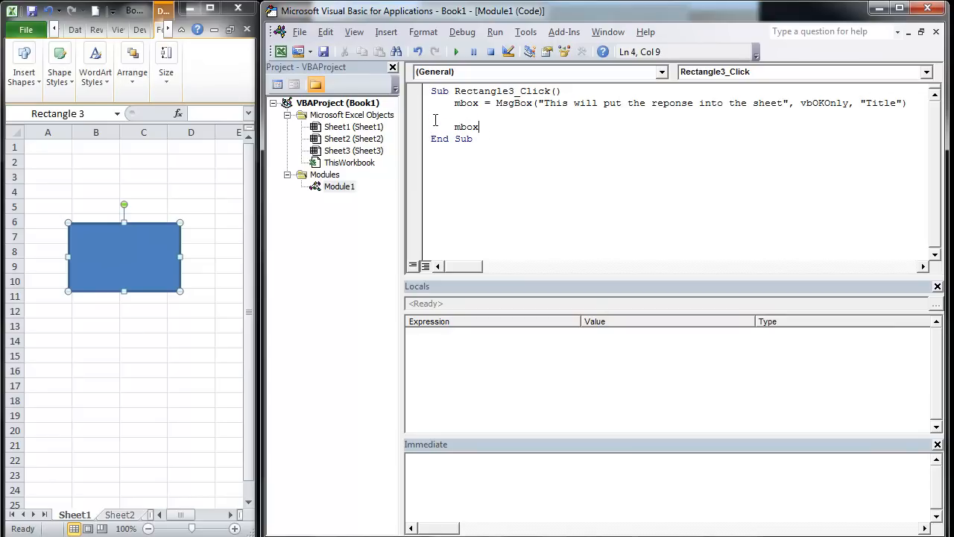
text(range)
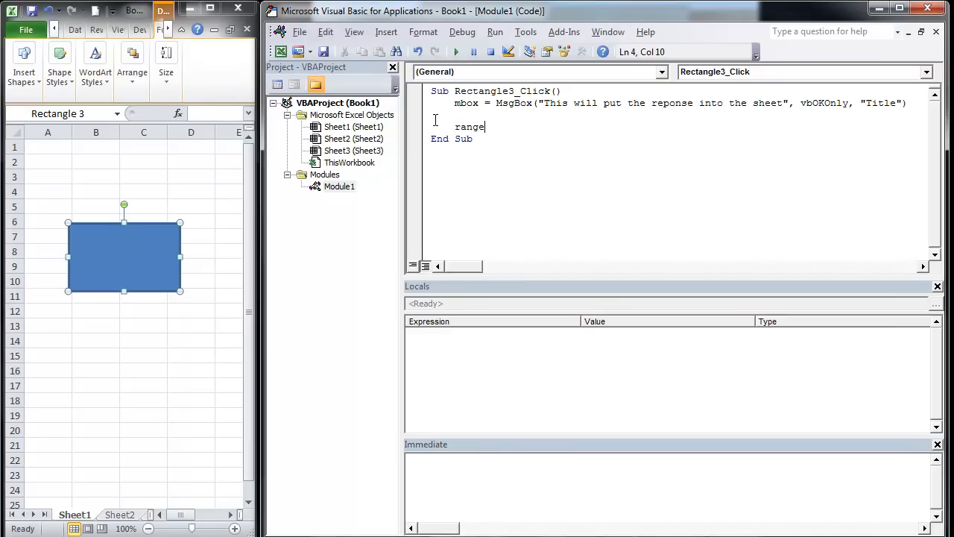
text(.)
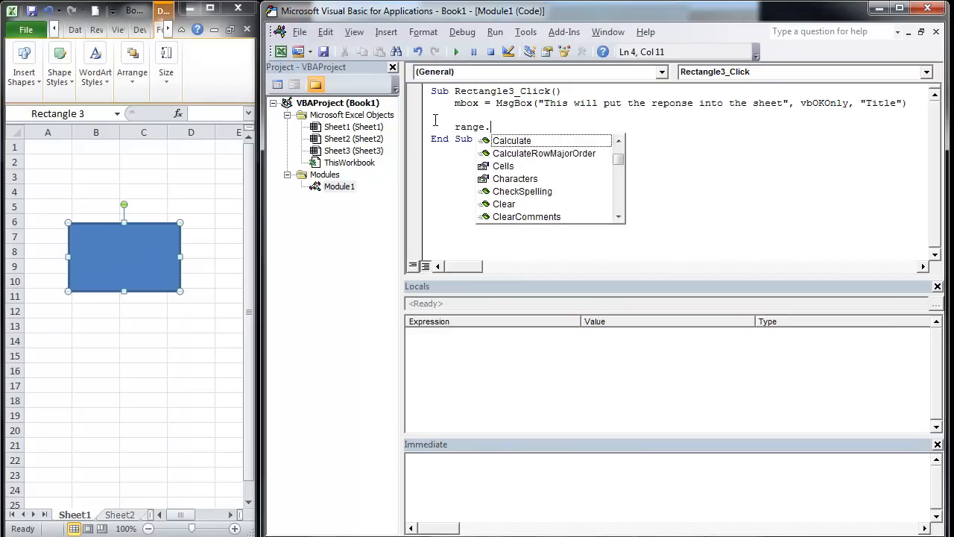
text(("a)
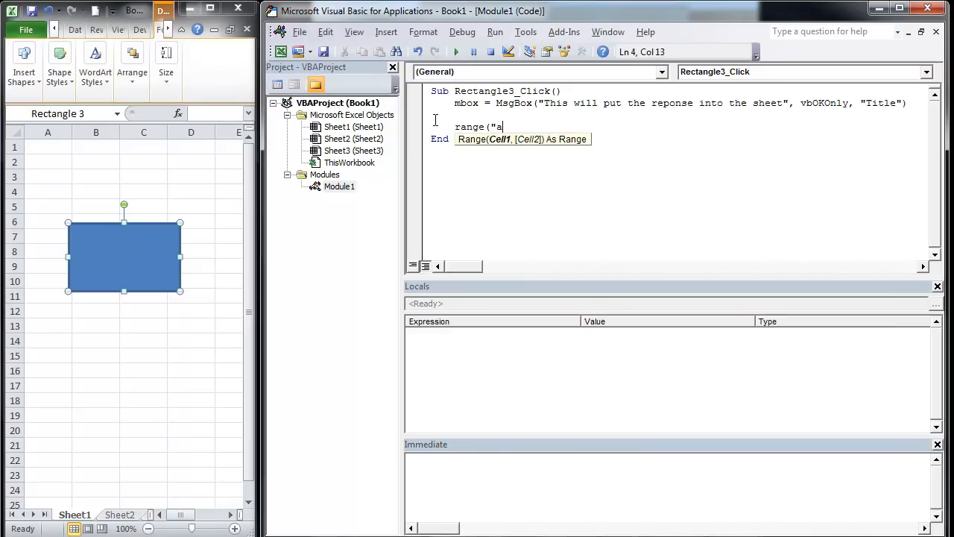
text(1").)
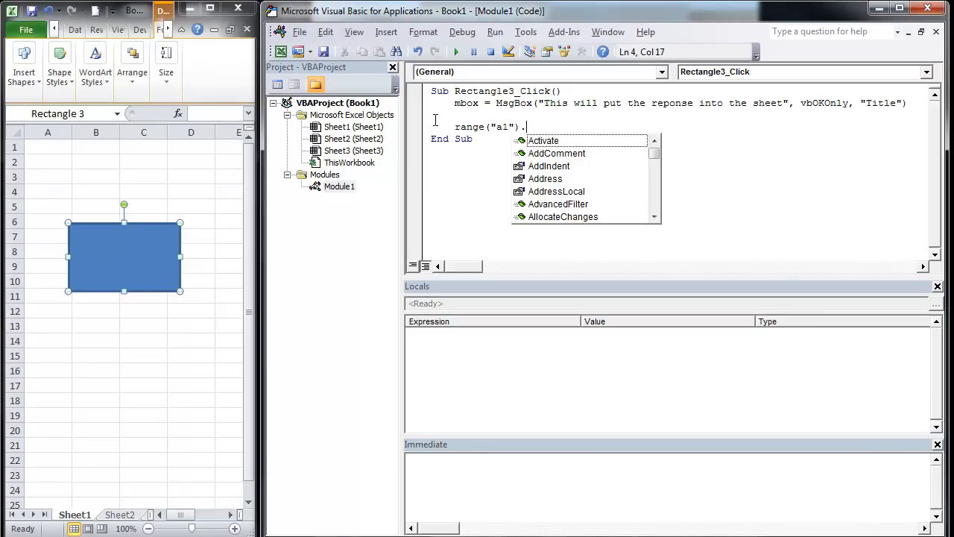
text(= mbox)
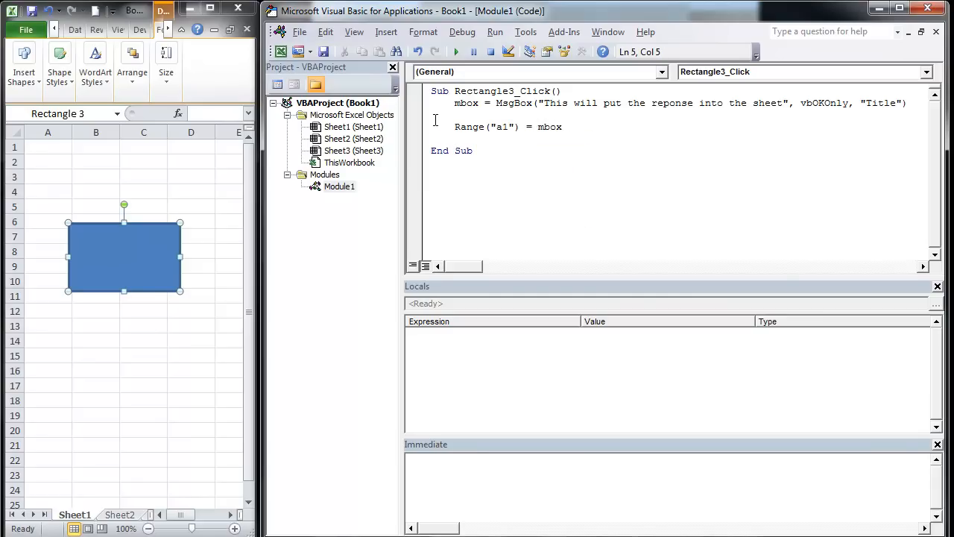
key(Backspace)
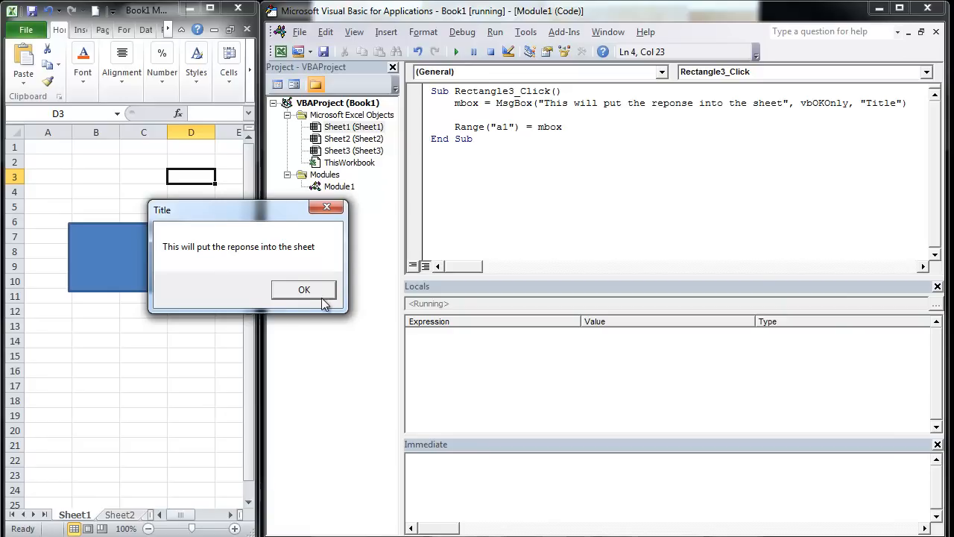
Click OK on the Title message box so A1 receives 1.
click(303, 289)
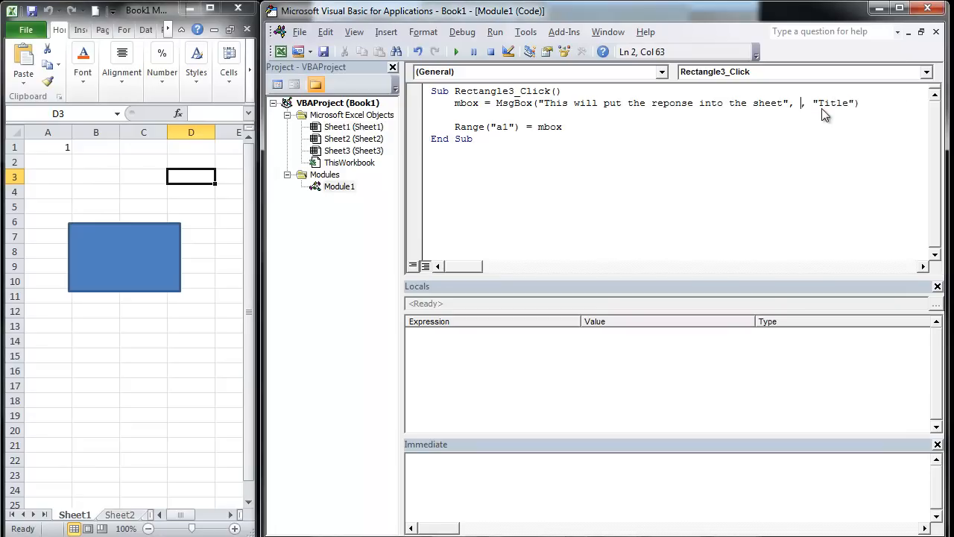
Change the MsgBox buttons to vbYesNoCancel, clearing the compile error.
text(,)
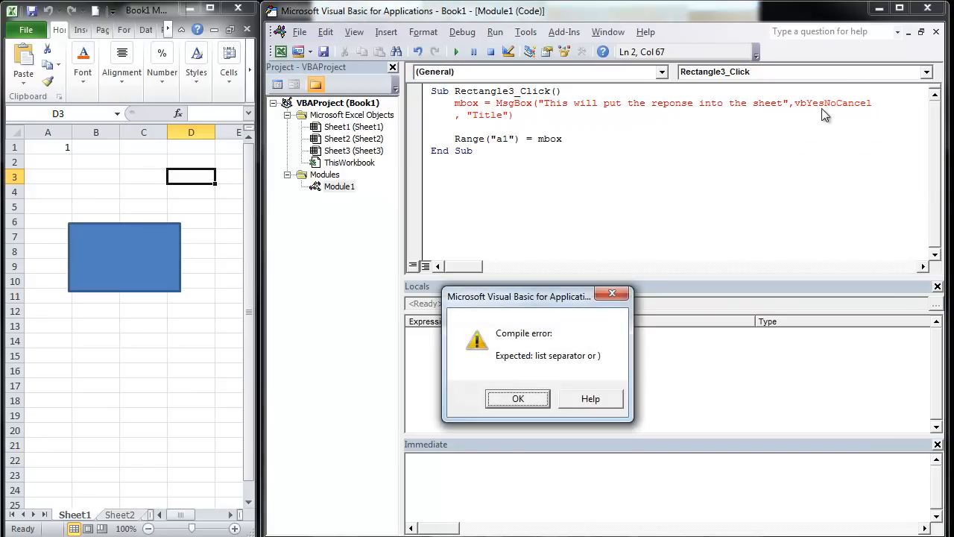
click(517, 399)
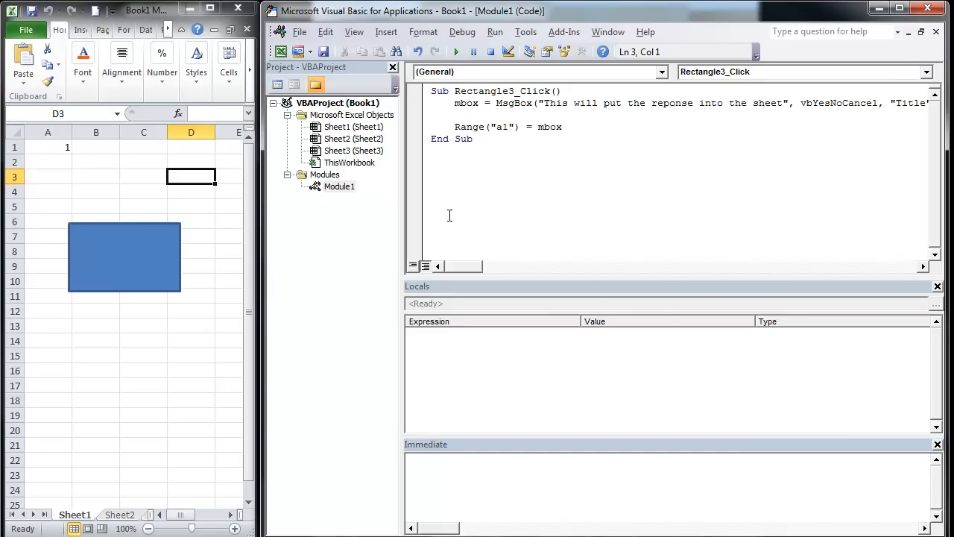
Run the macro twice, answering Yes (6) and then Cancel (2) into A1.
click(455, 51)
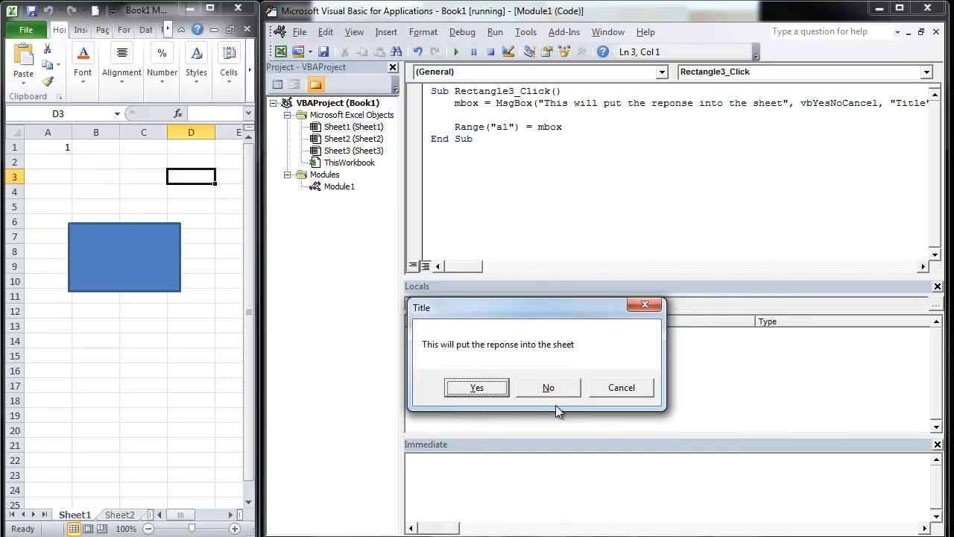
click(477, 387)
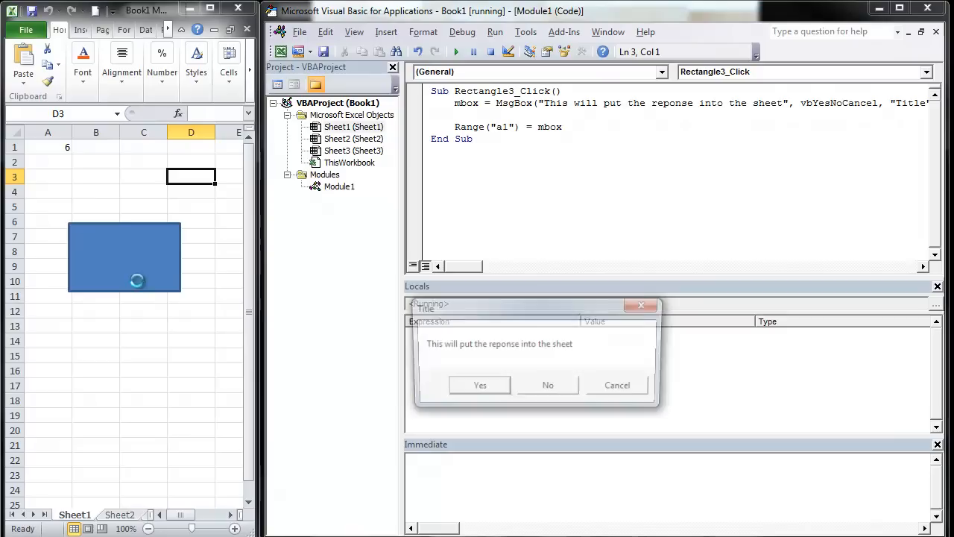
click(480, 385)
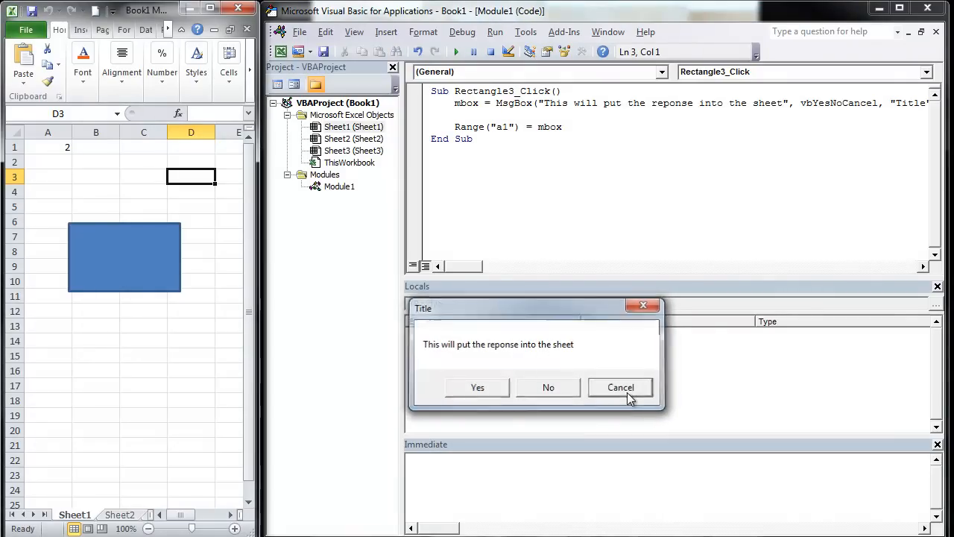
click(620, 387)
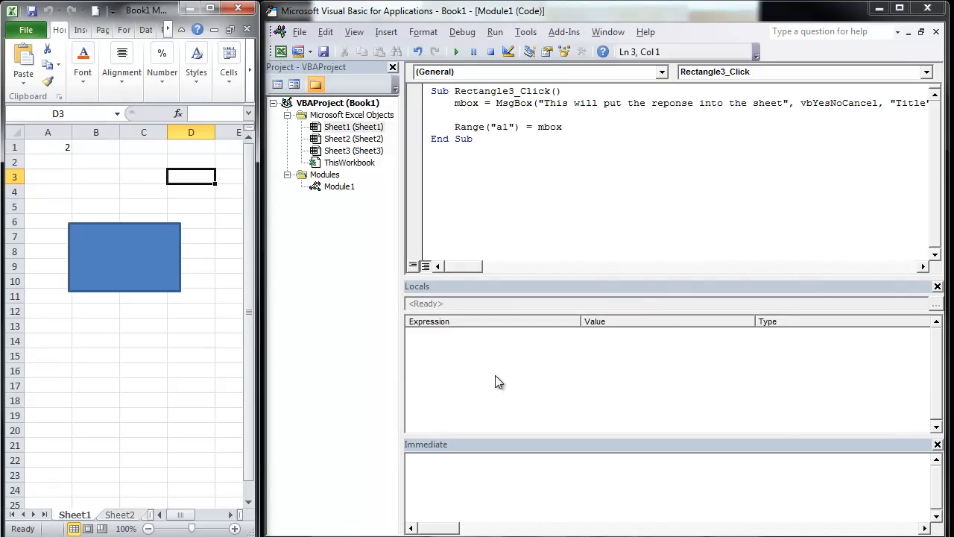
mouse_move(438, 378)
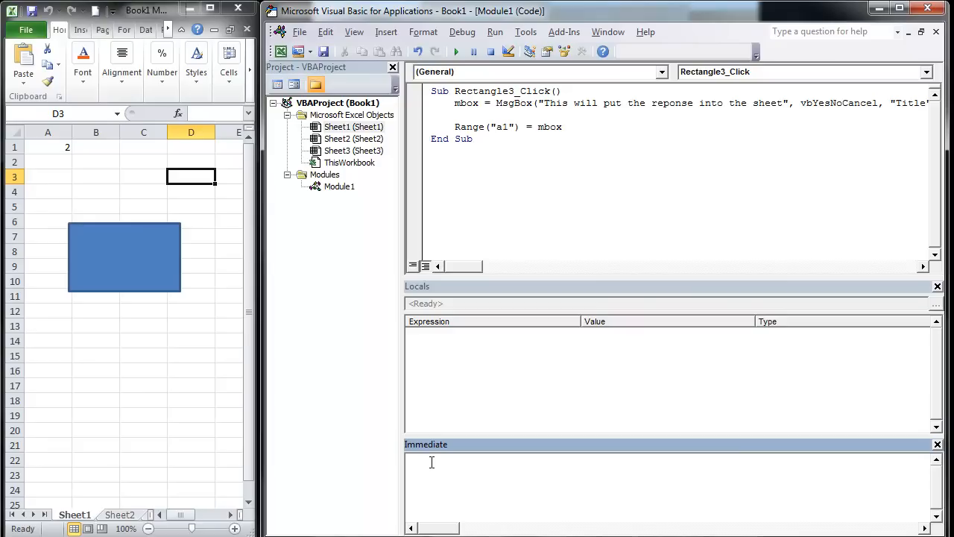
Print the reply constants in the Immediate window: vbOK 1, vbYes 6, vbNo 7.
text(?)
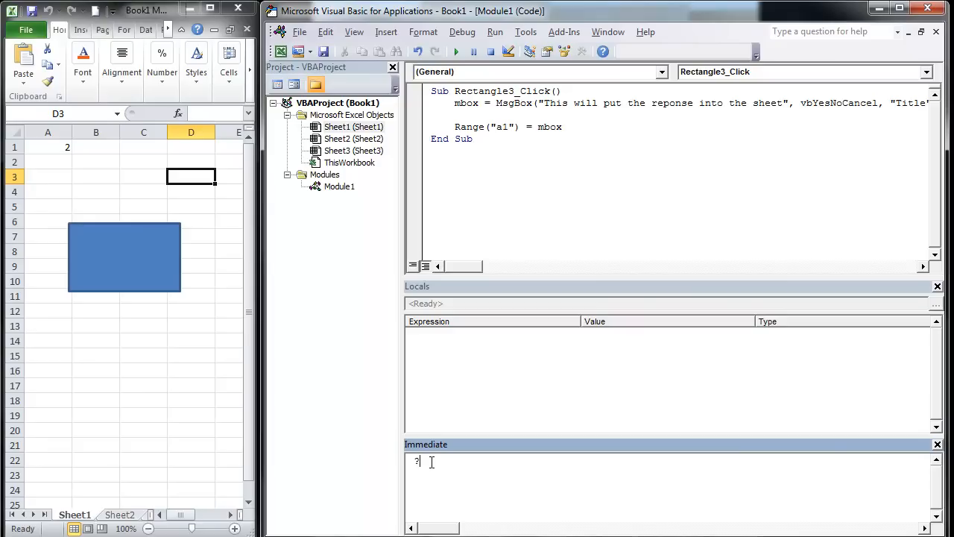
text(vbno)
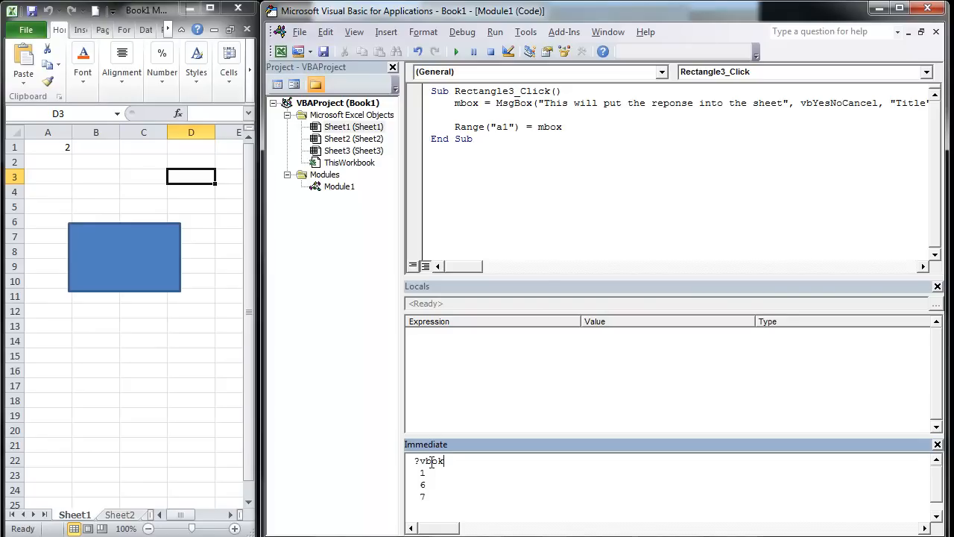
key(BackSpace)
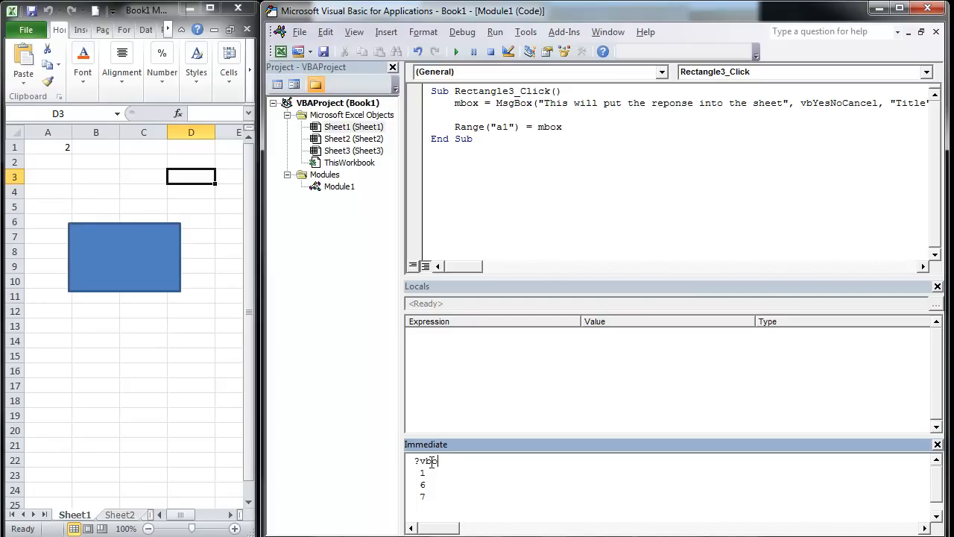